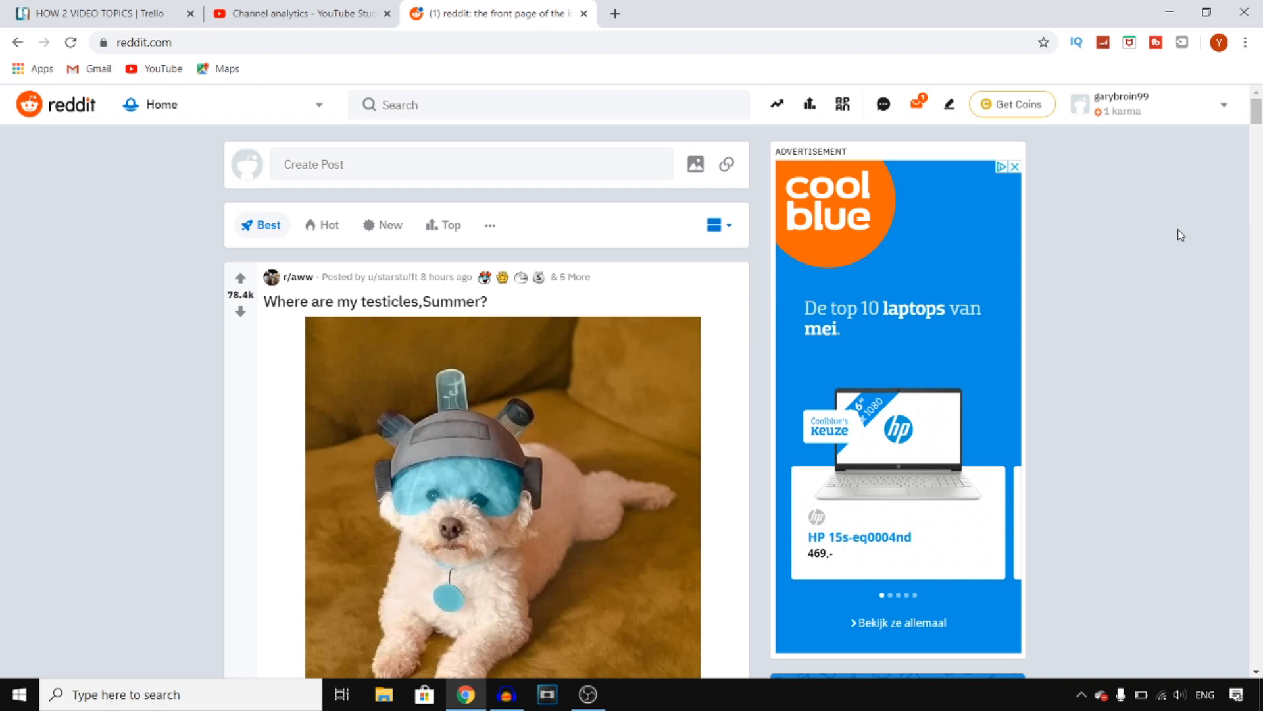
Step: Open the Image & Video post form from the home feed's image icon
click(487, 165)
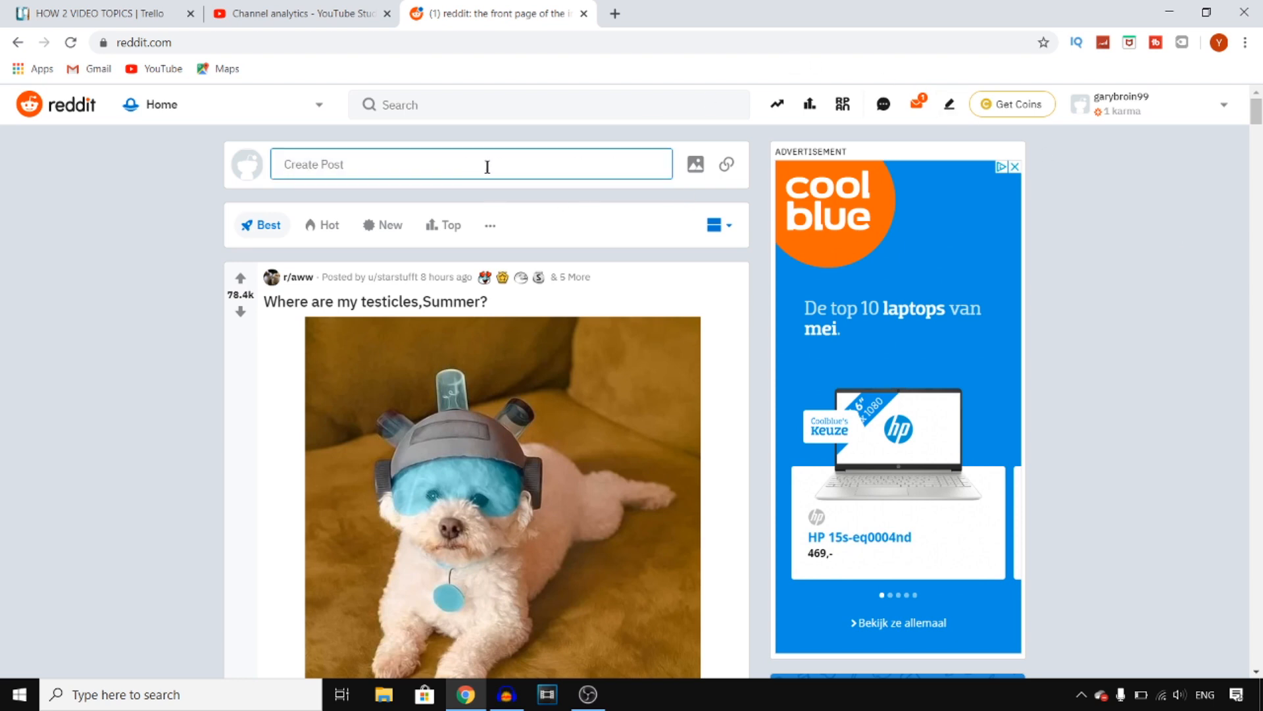
mouse_move(694, 166)
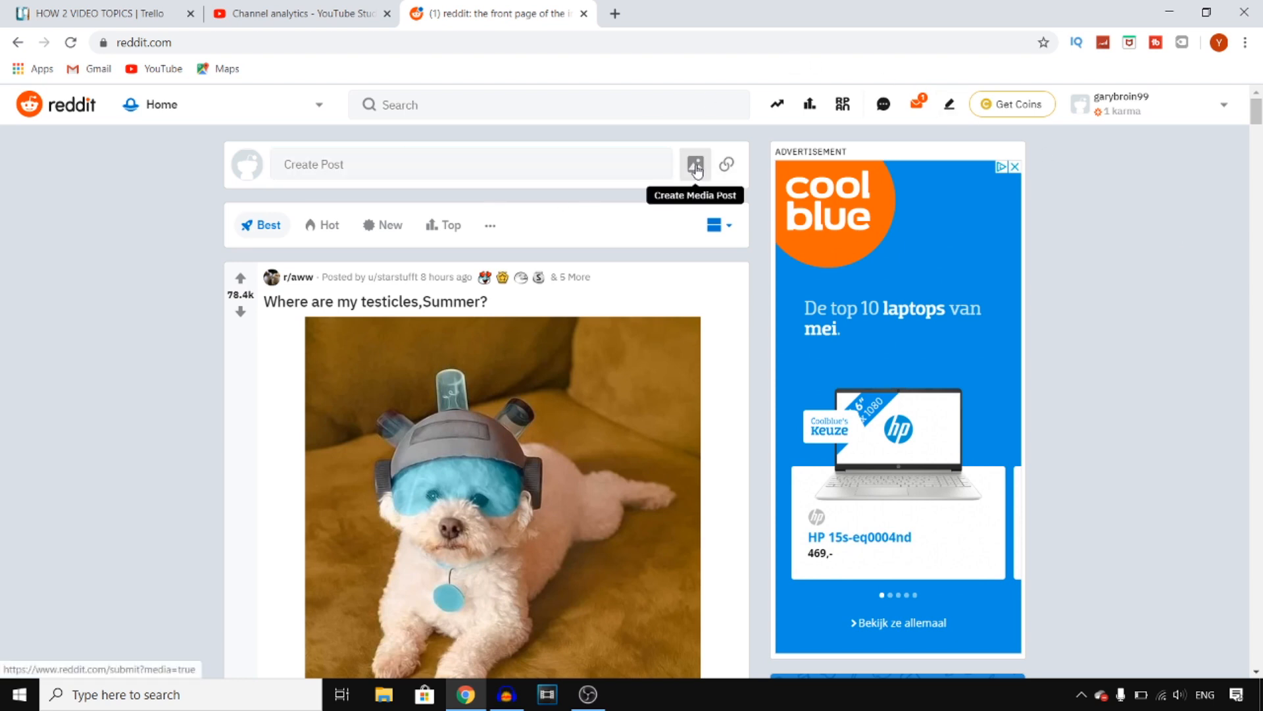
click(695, 165)
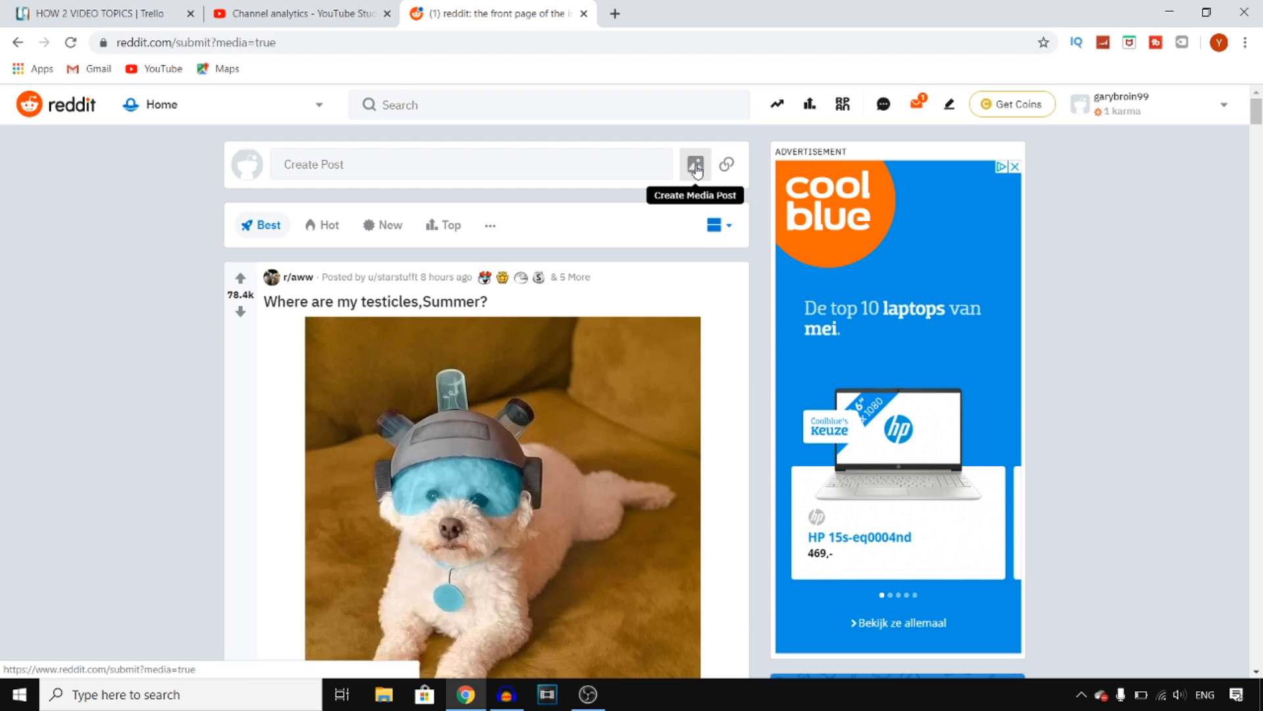
click(695, 164)
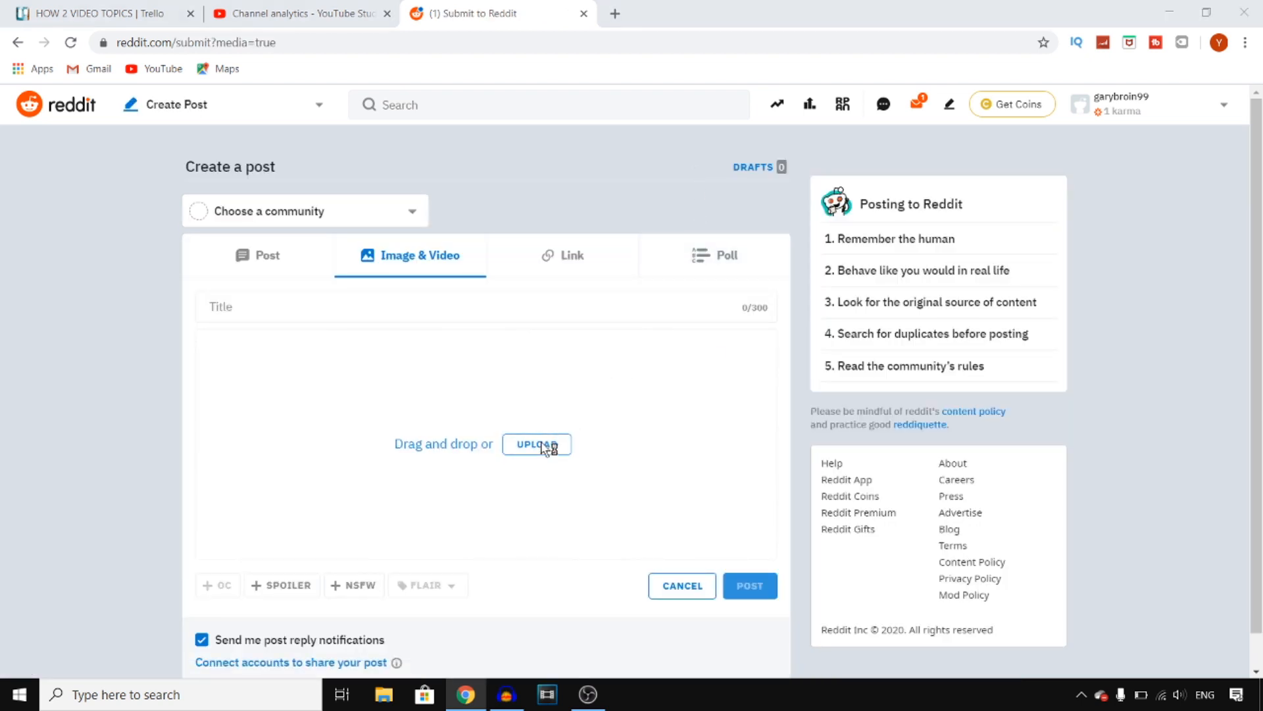
Step: Upload the Sterling thumbnail from the thumbnails folder into the image post
click(537, 444)
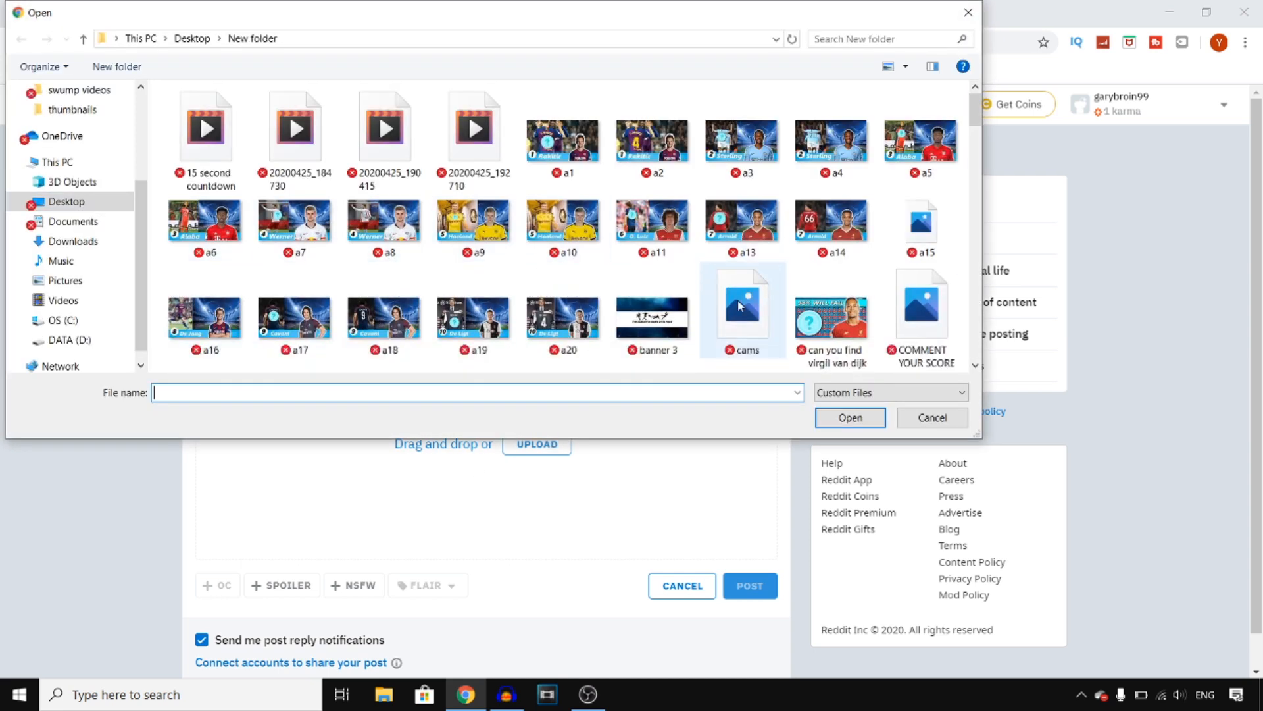
click(831, 140)
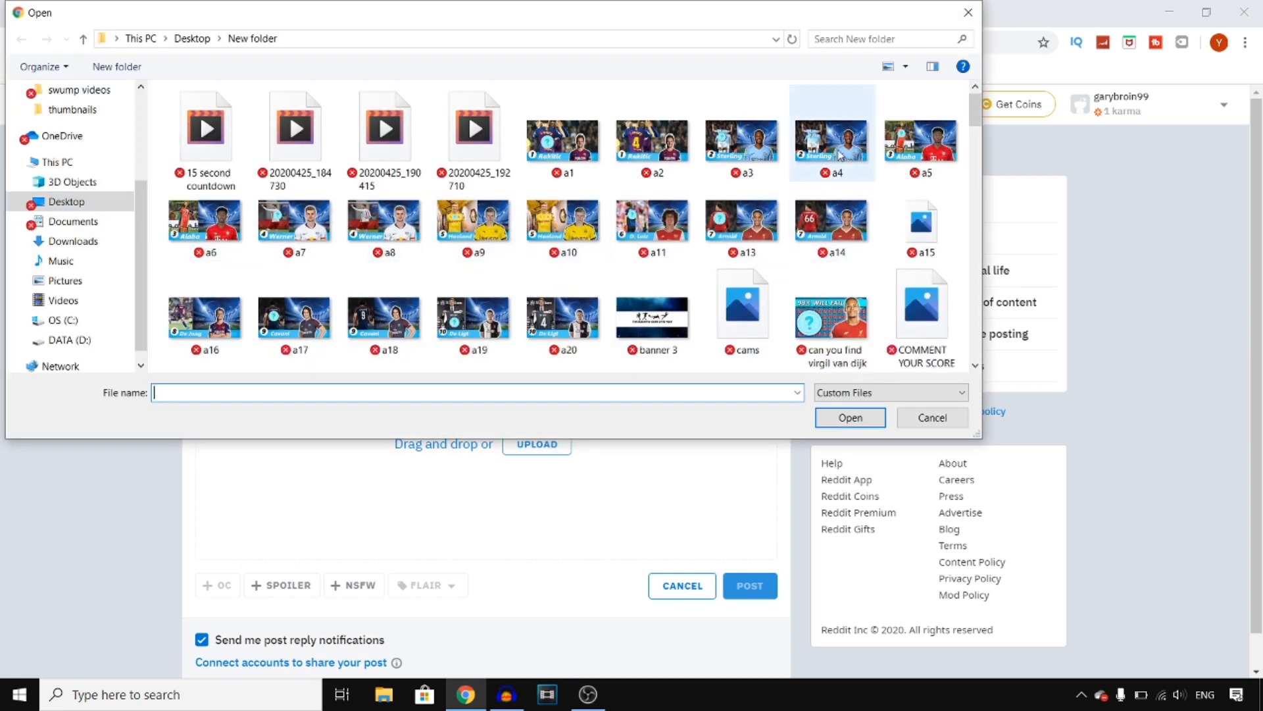
double_click(832, 139)
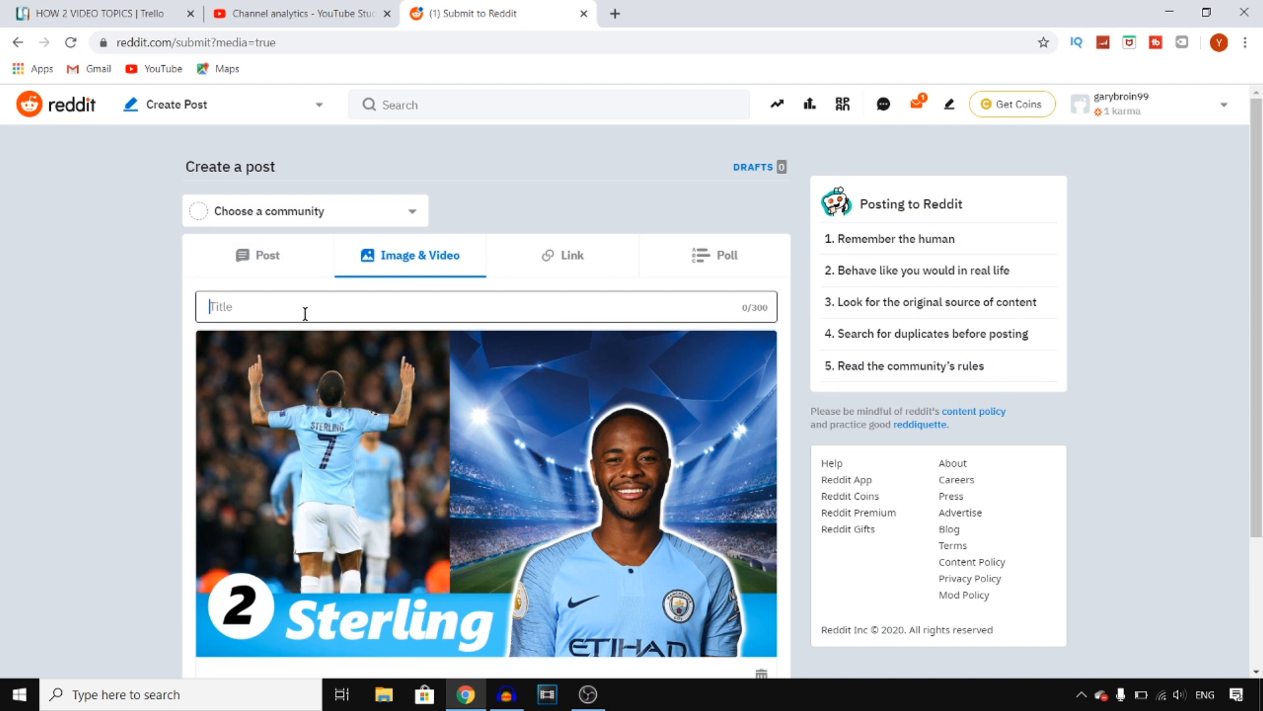
Step: Enter the placeholder title 'IKAKA ABNAHHOWOW AHQ' and switch to the text post form
text(IKAKA)
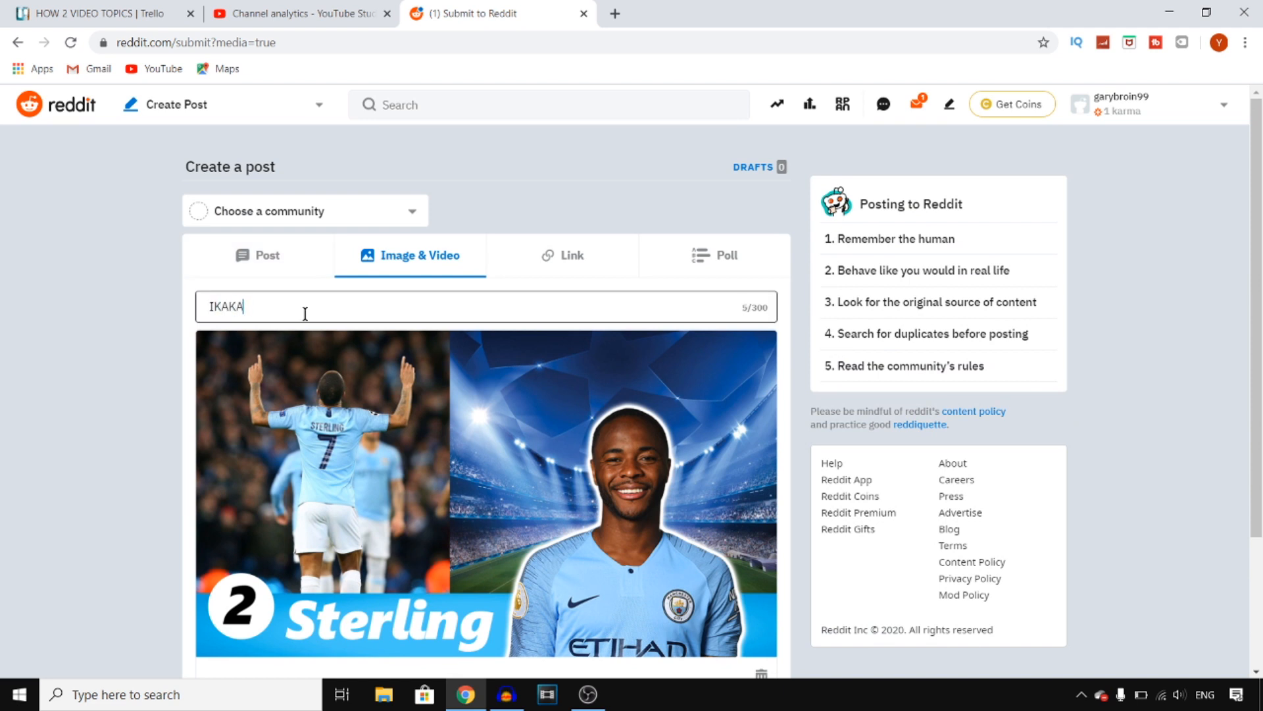
text(ABNAHHOWOW AHQ)
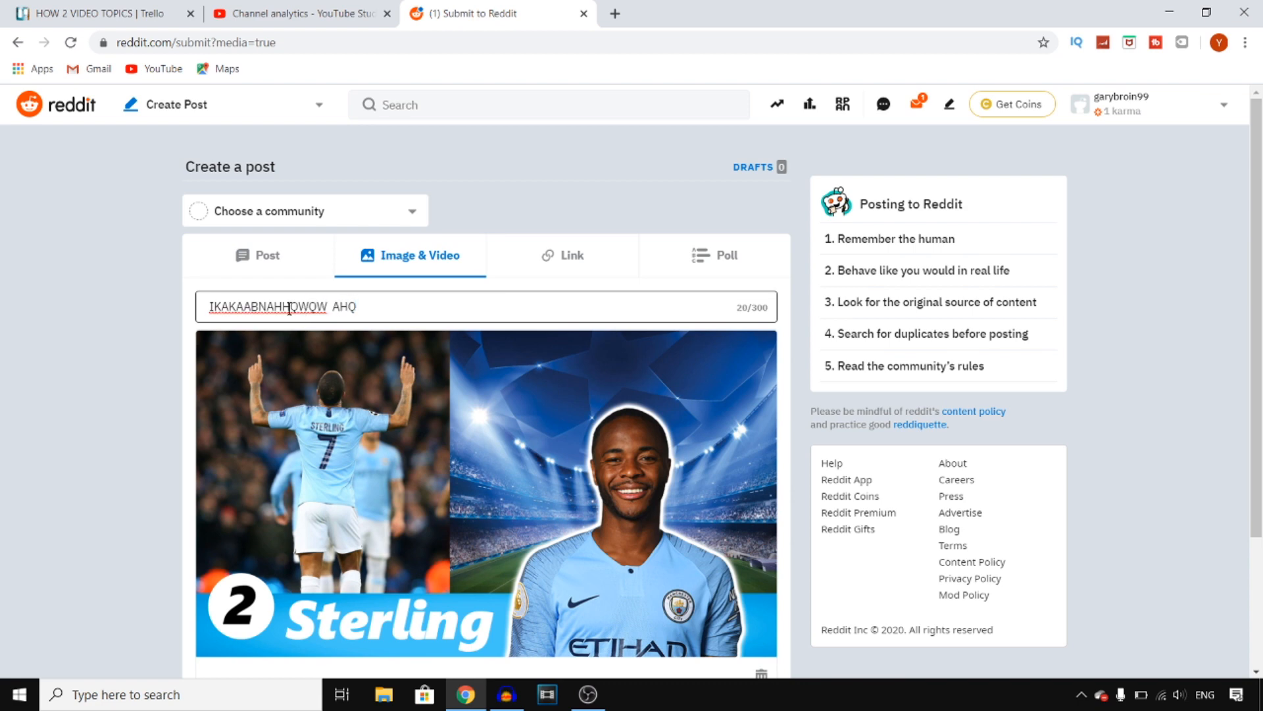
scroll(down, 3)
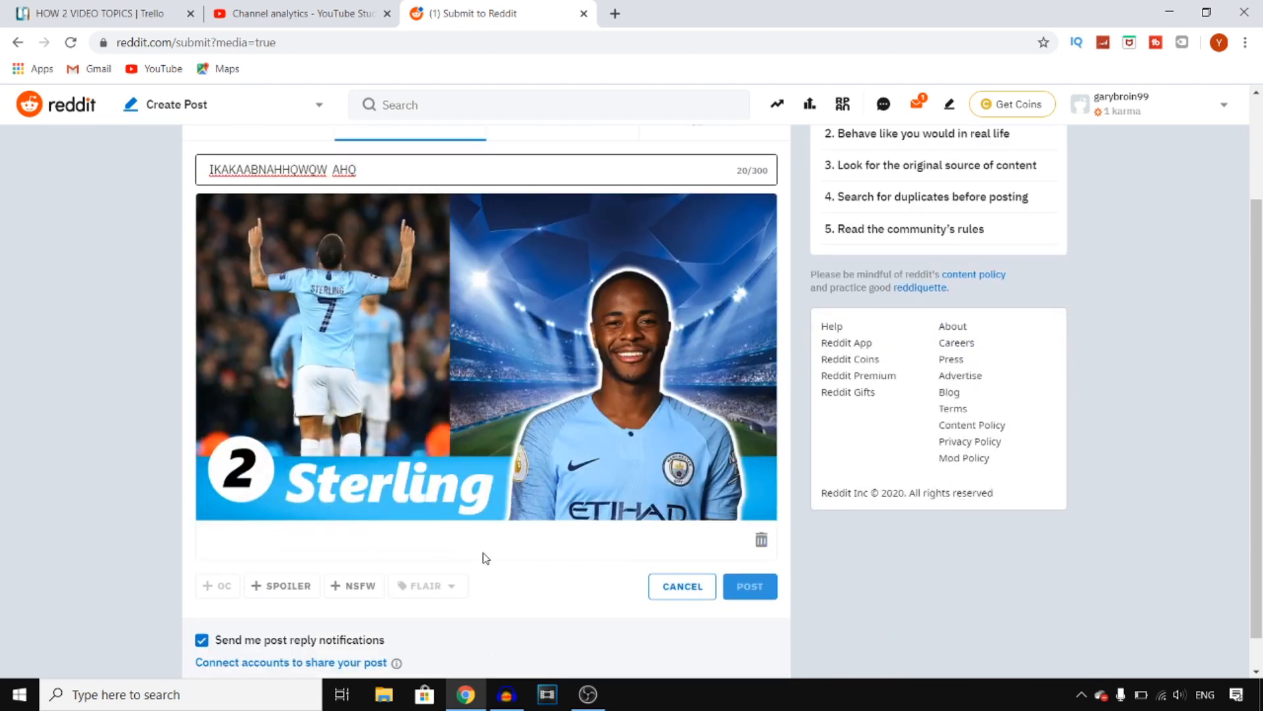
scroll(down, 3)
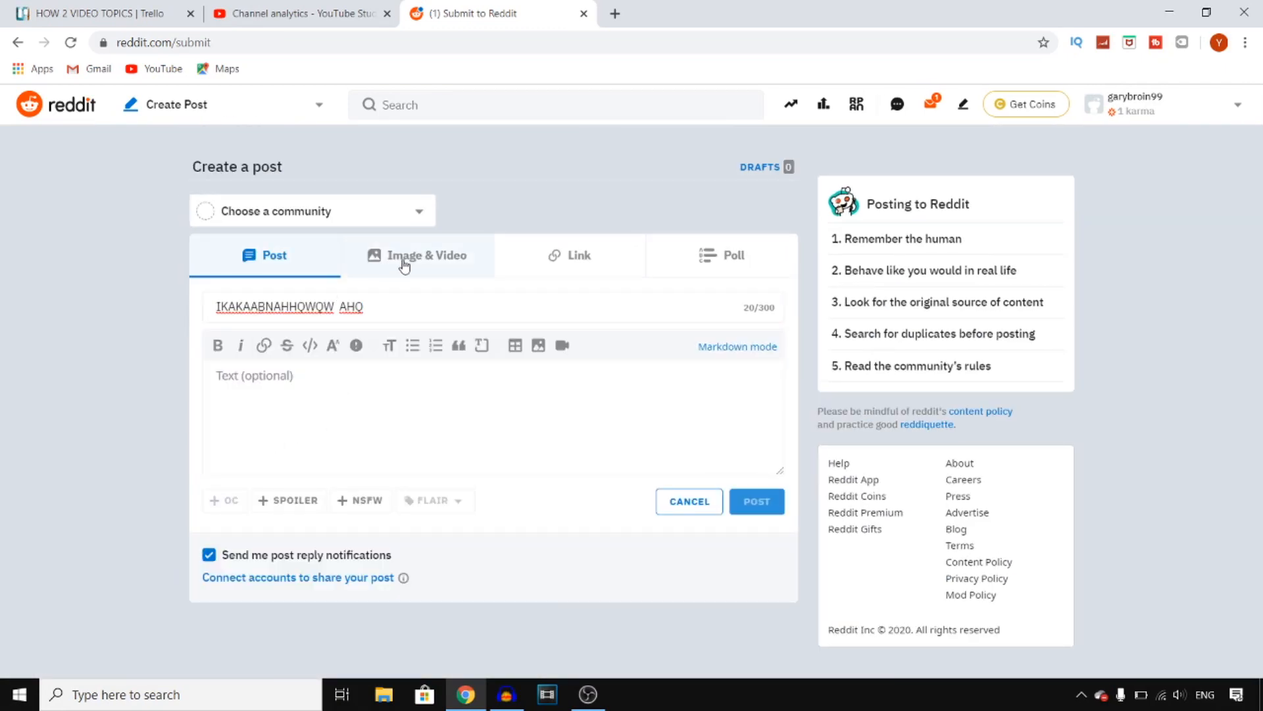
Step: Cycle through Image & Video, Link, and back to the Image & Video form
click(417, 256)
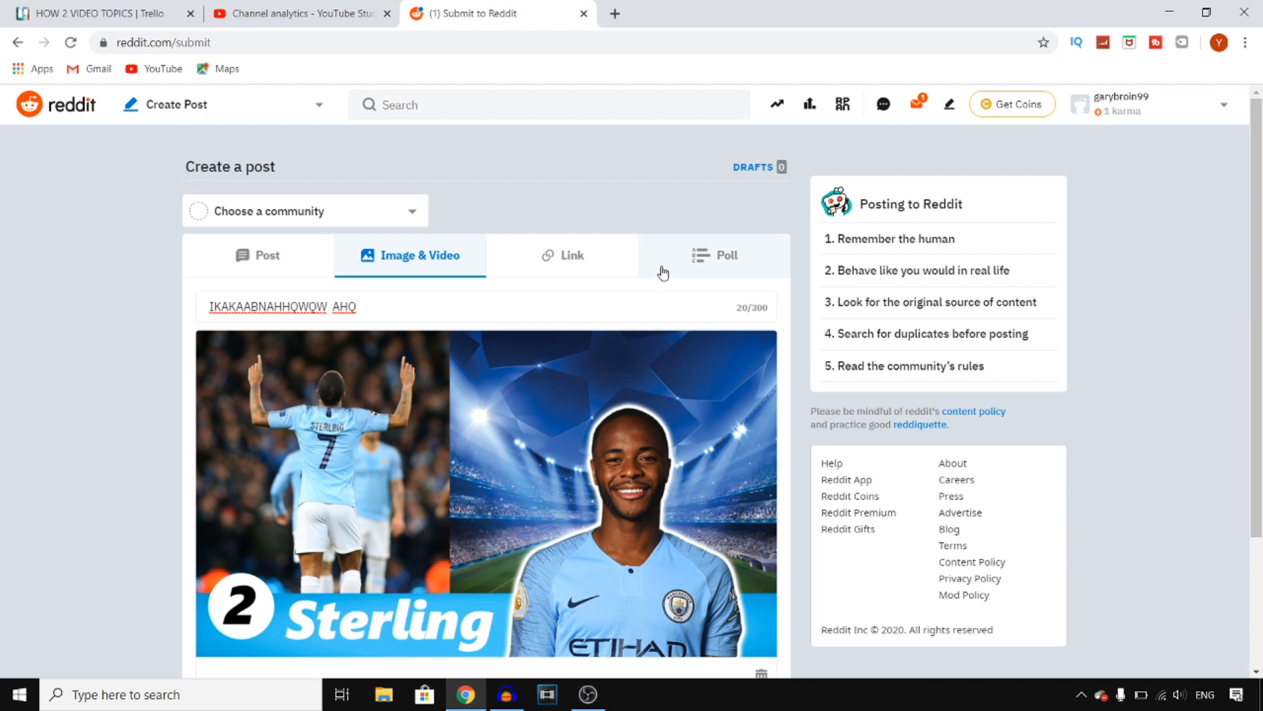
click(571, 255)
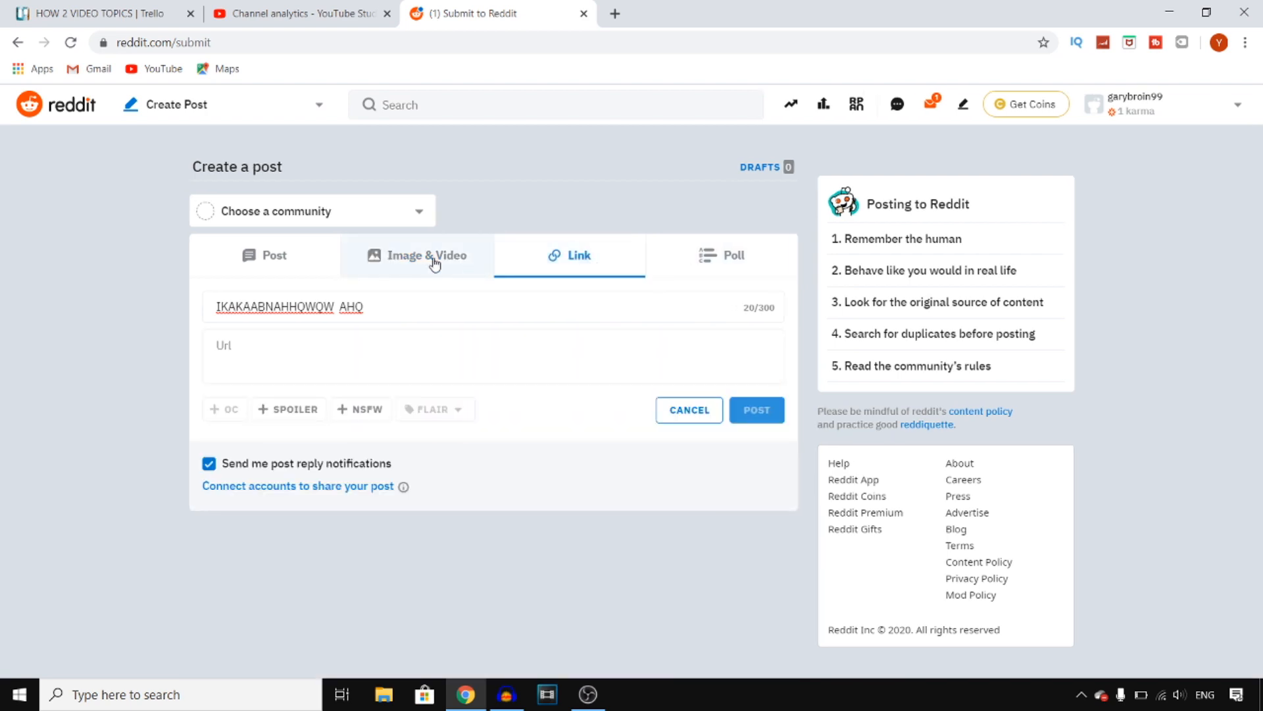
click(427, 255)
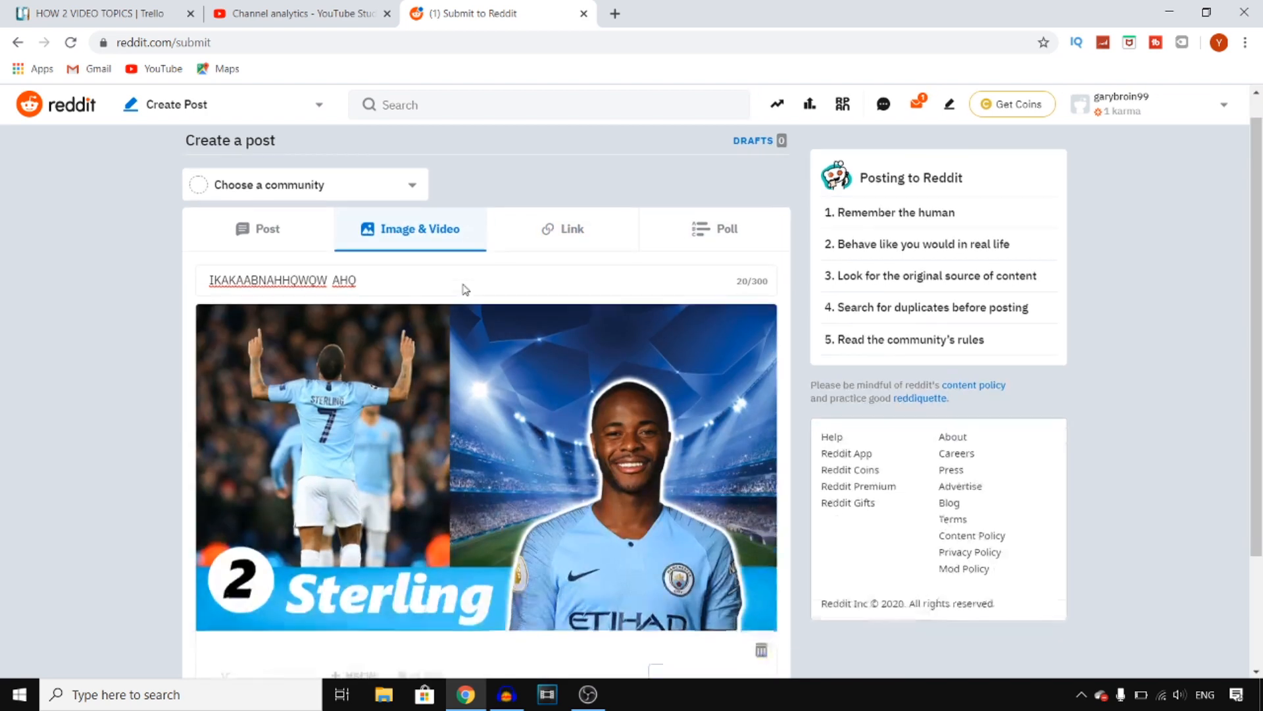
scroll(down, 3)
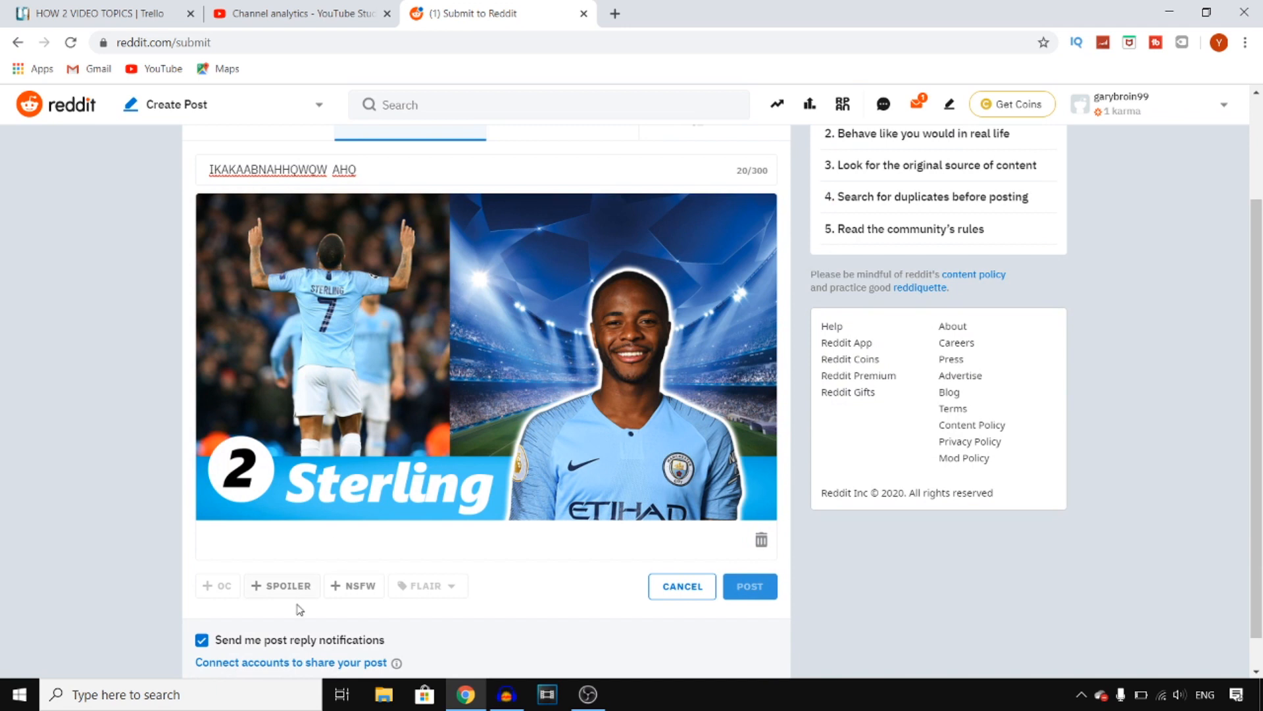
Step: Tag the draft as Spoiler, adding then removing NSFW, before leaving the form
click(282, 586)
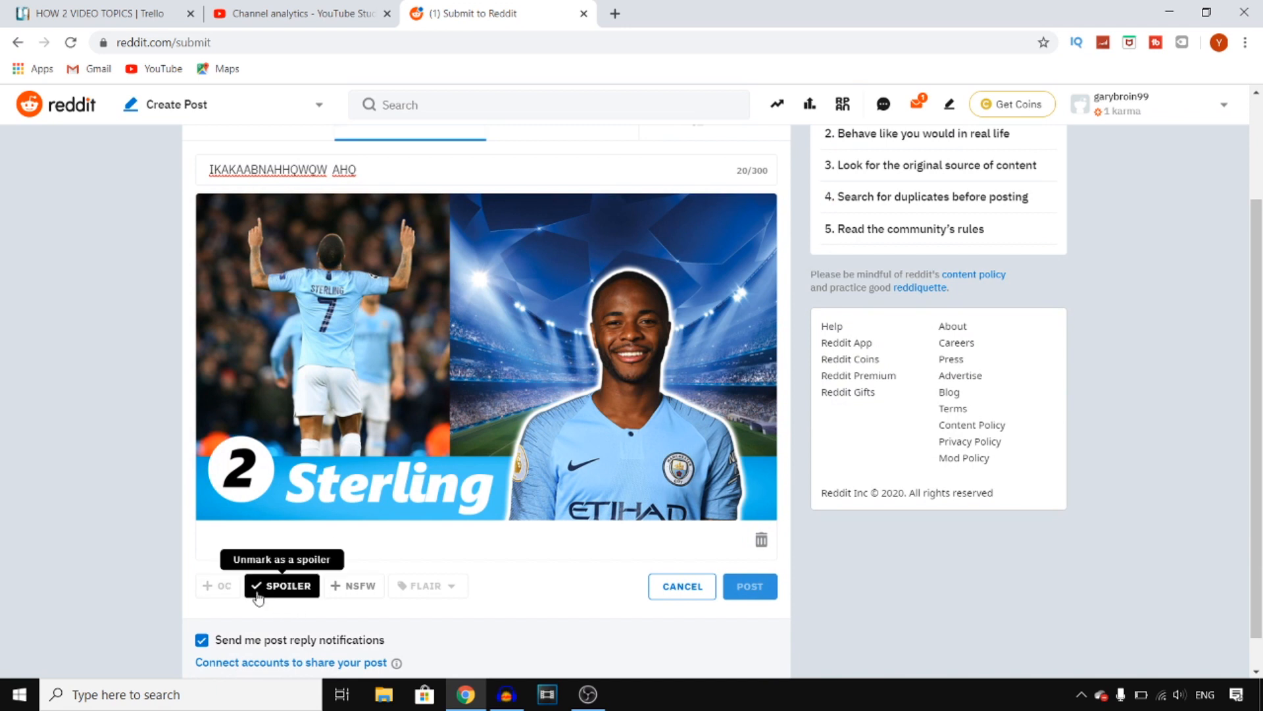
click(356, 585)
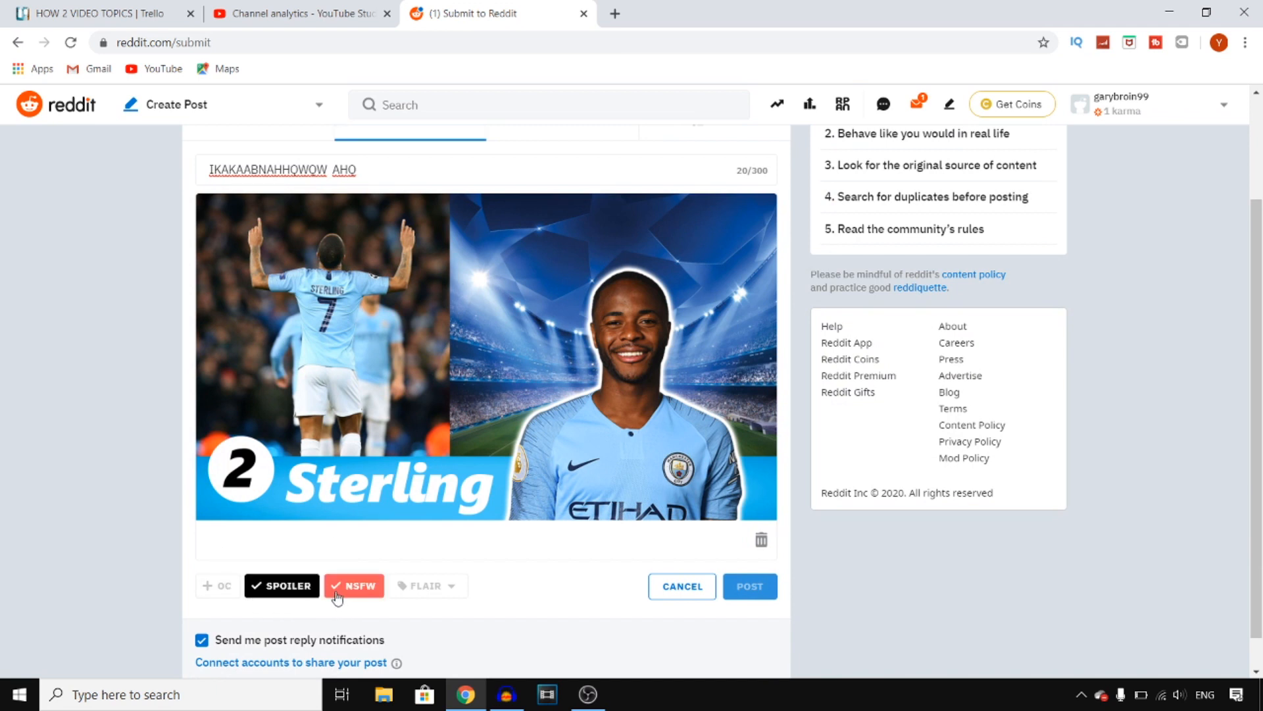
mouse_move(355, 593)
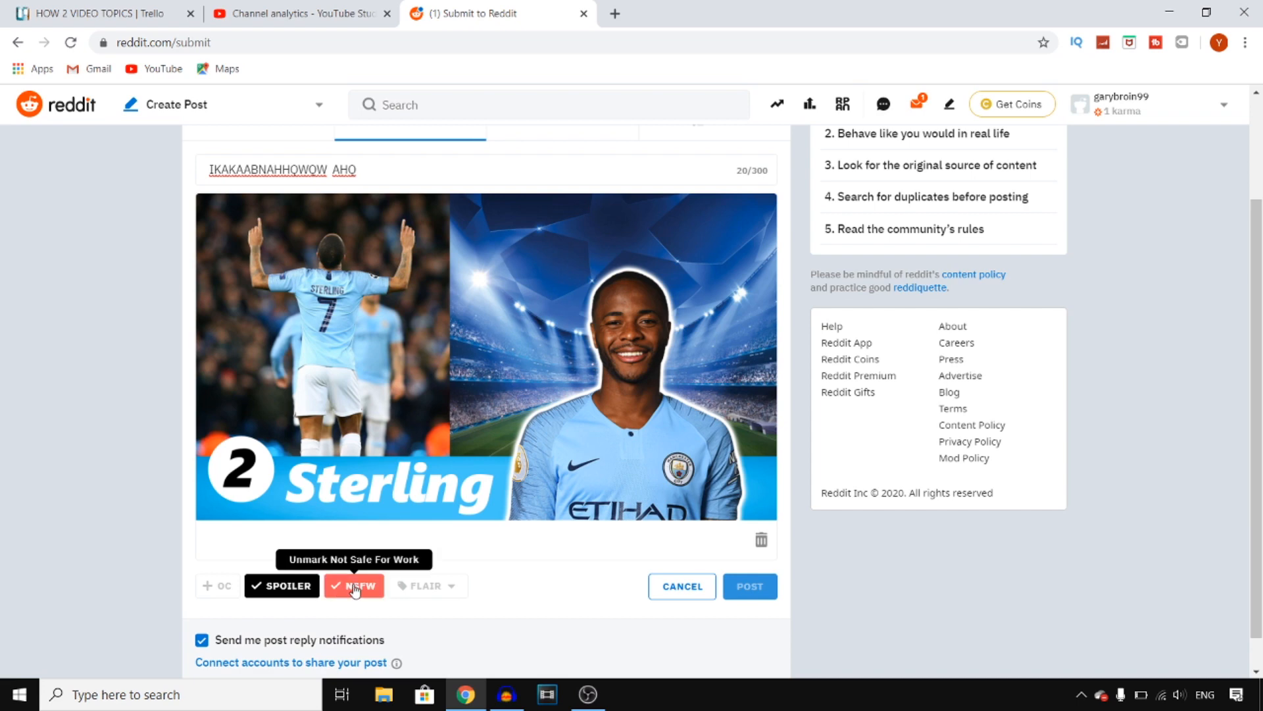
click(354, 586)
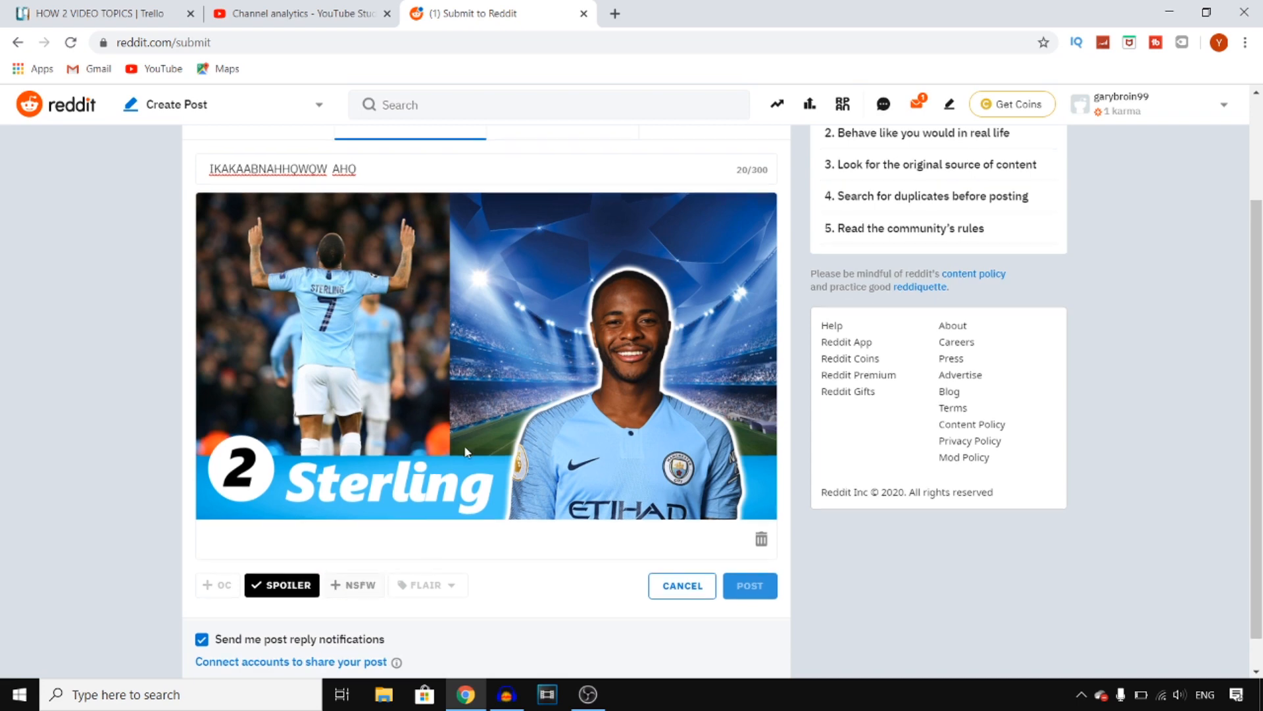
scroll(up, 3)
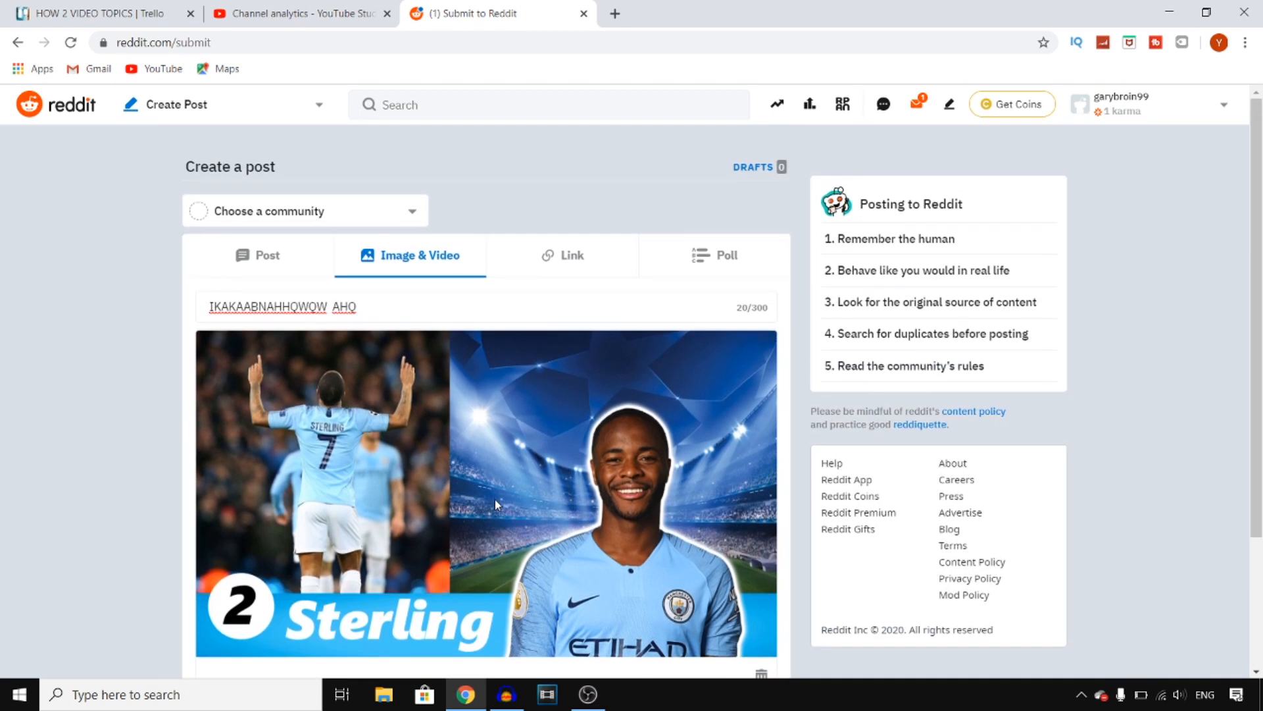
mouse_move(227, 120)
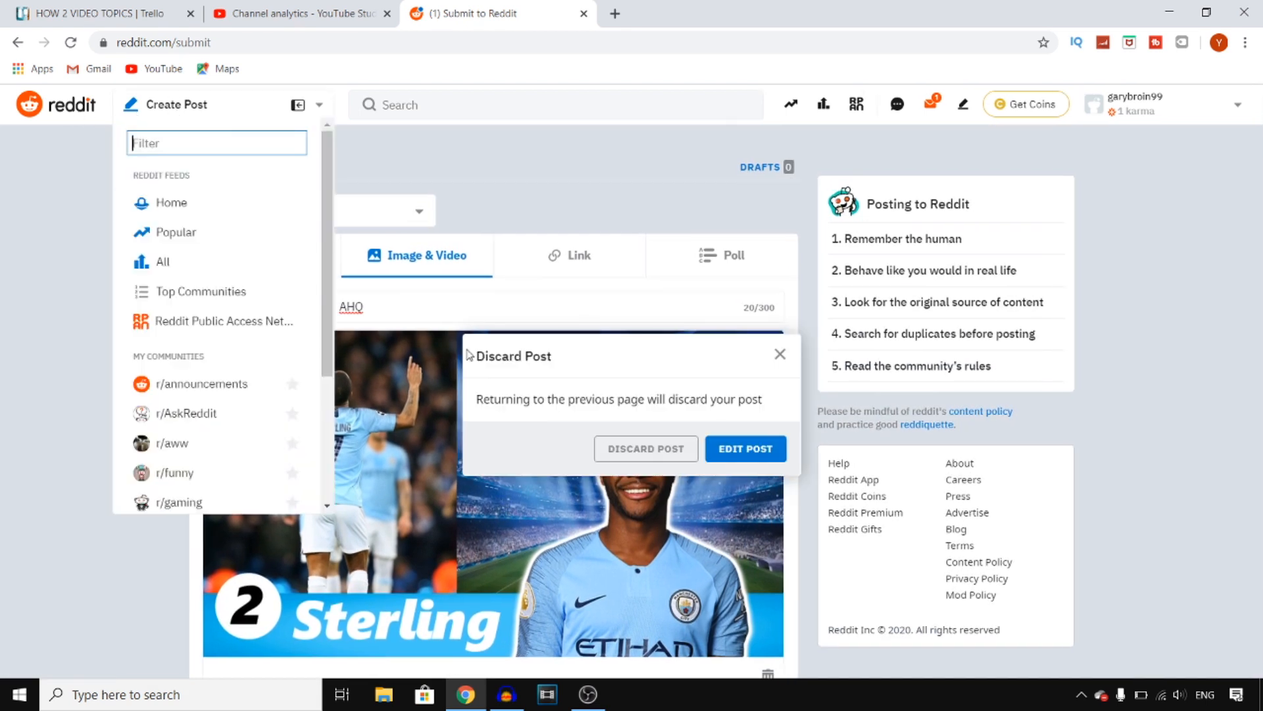
Step: Discard the draft post and go to r/AskReddit
click(646, 448)
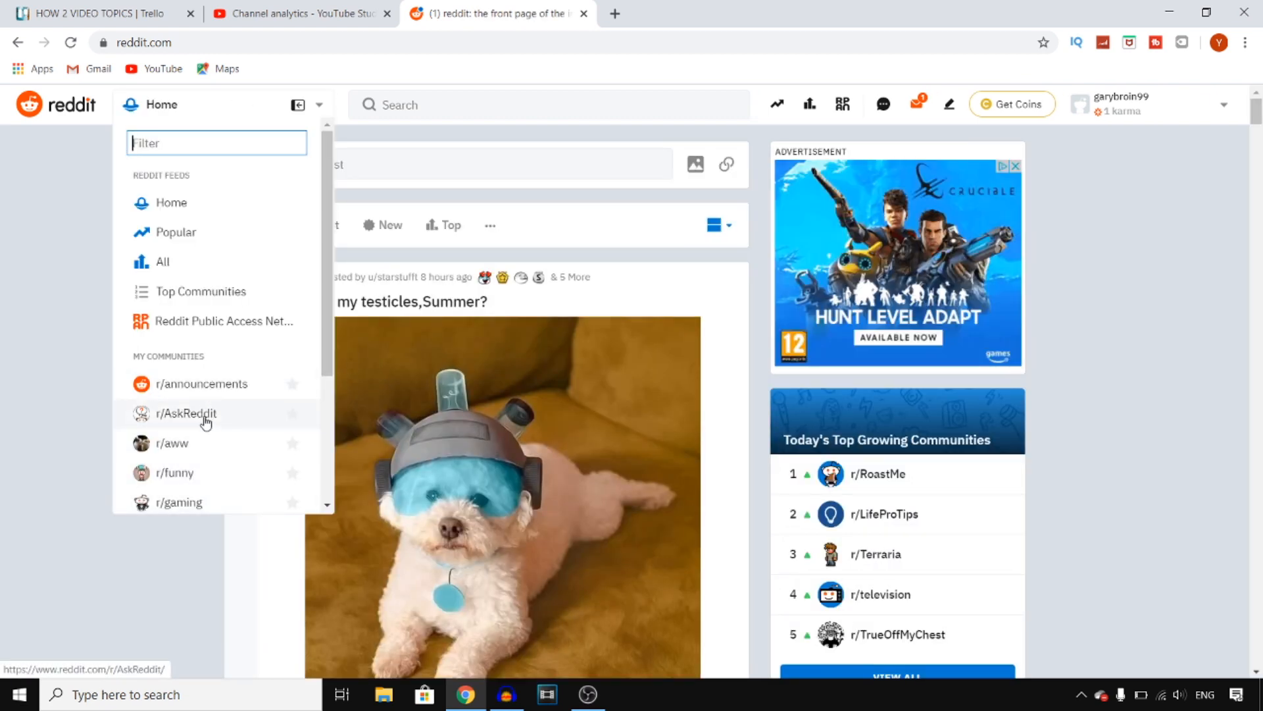
click(186, 414)
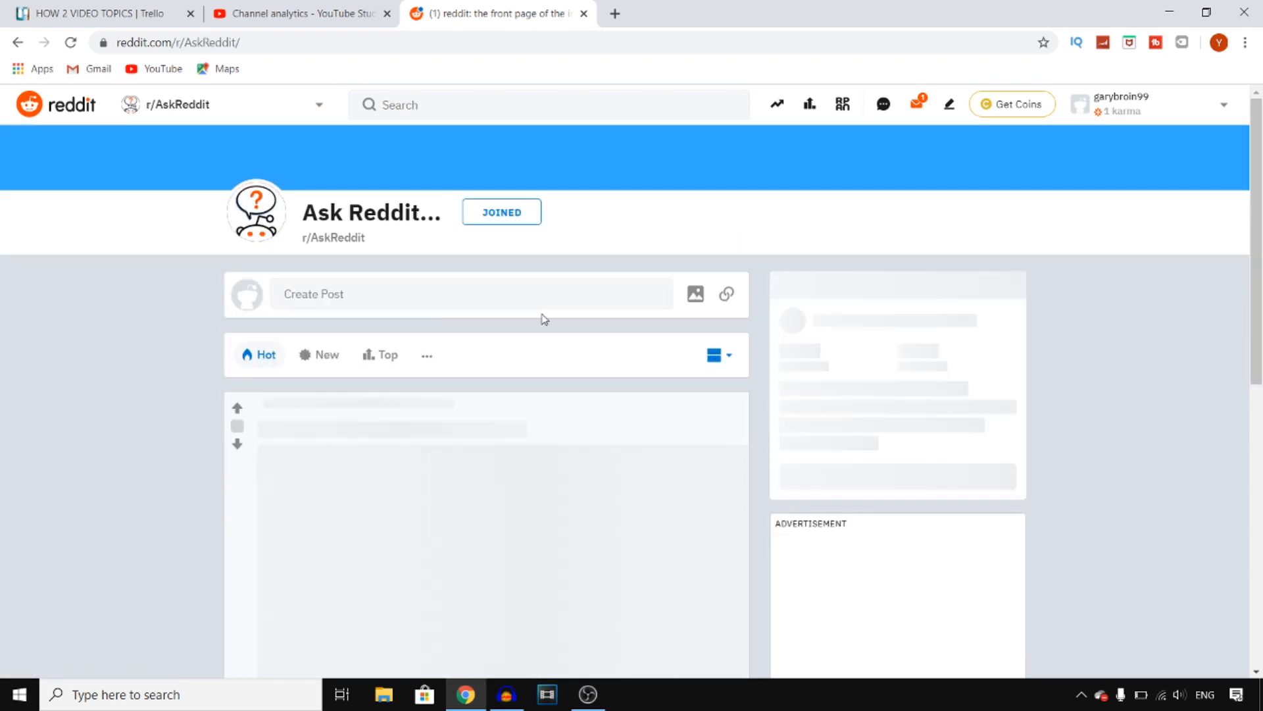
Step: Start a post in r/AskReddit, go back, and open the communities list
click(472, 294)
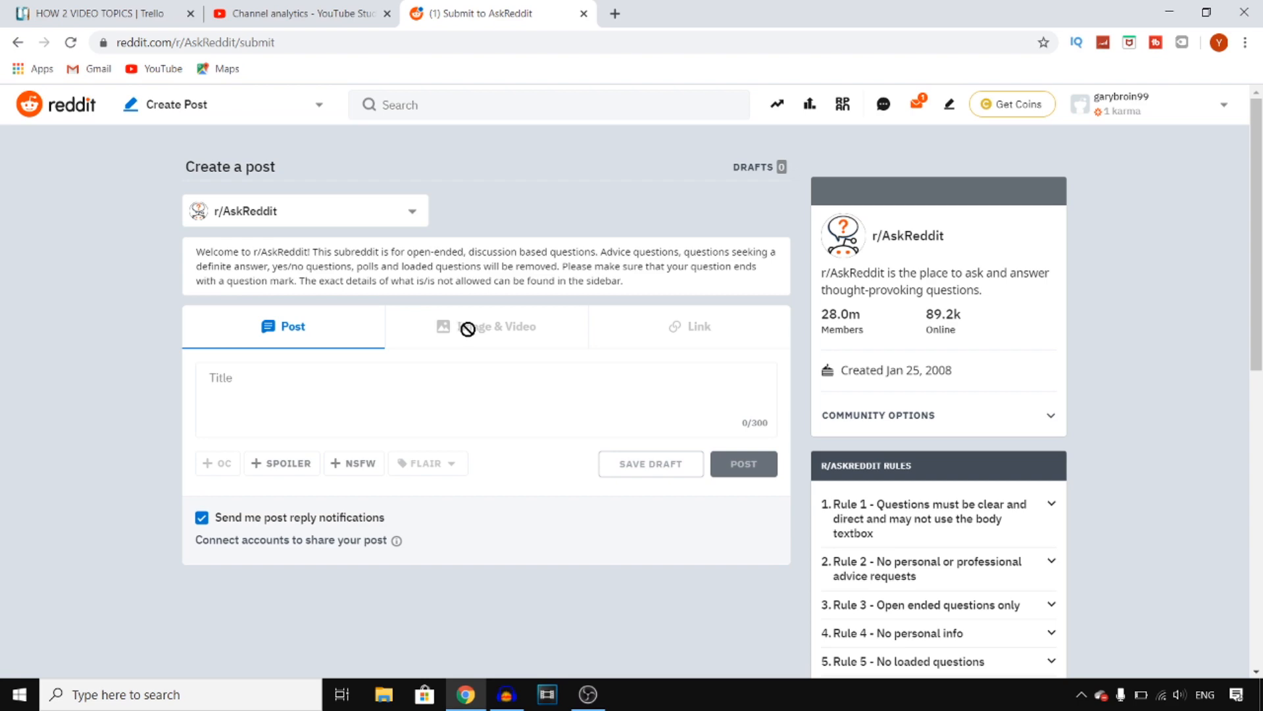
click(18, 44)
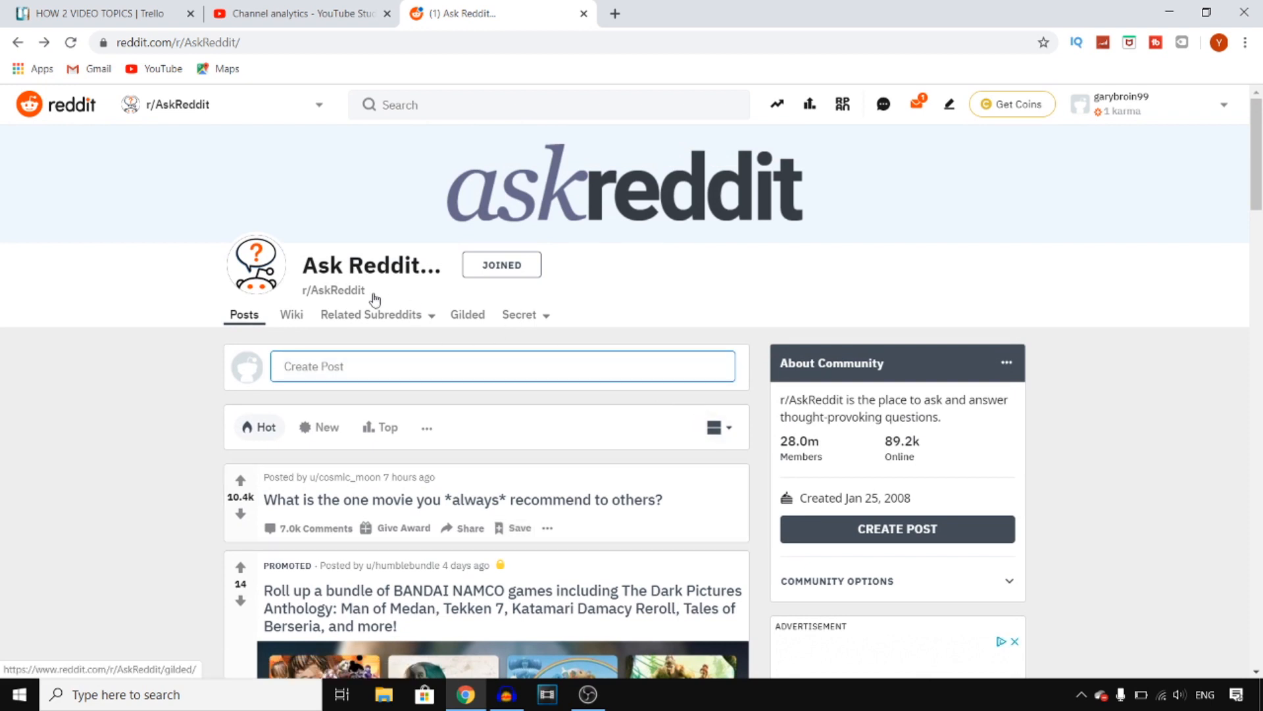
click(318, 105)
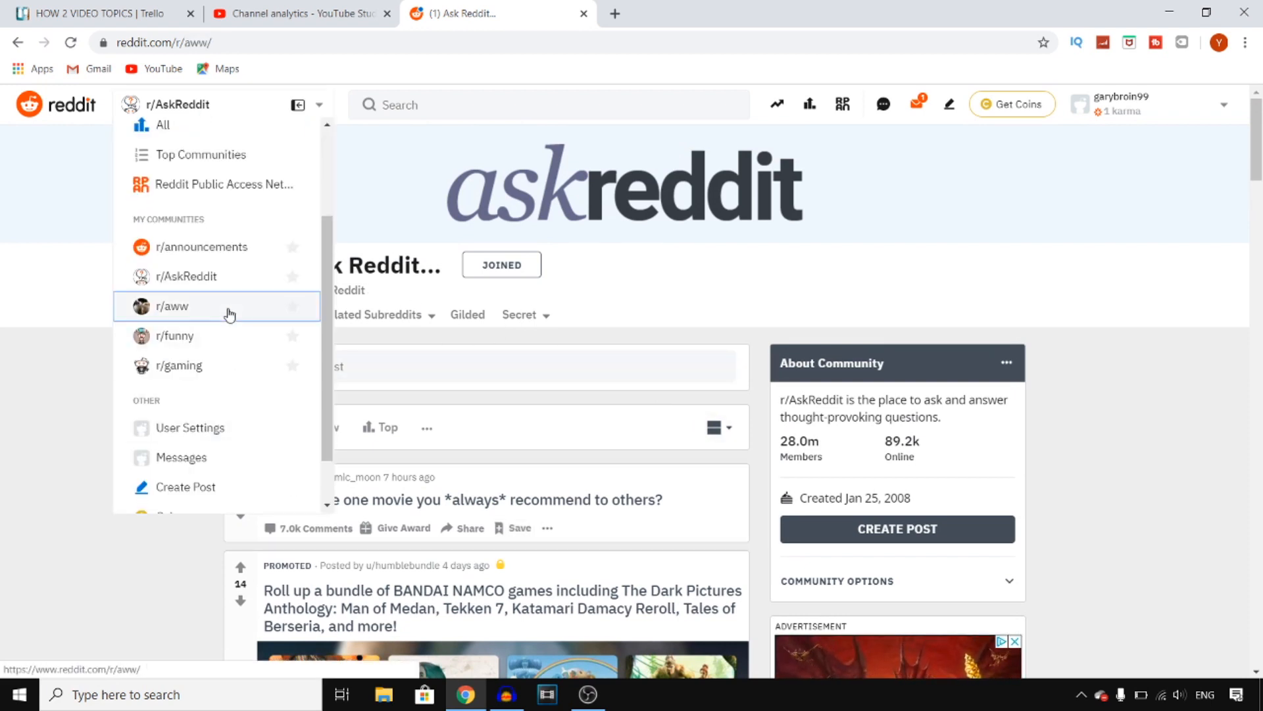
Step: Go to r/aww, start an image post, and open the upload file picker
click(173, 307)
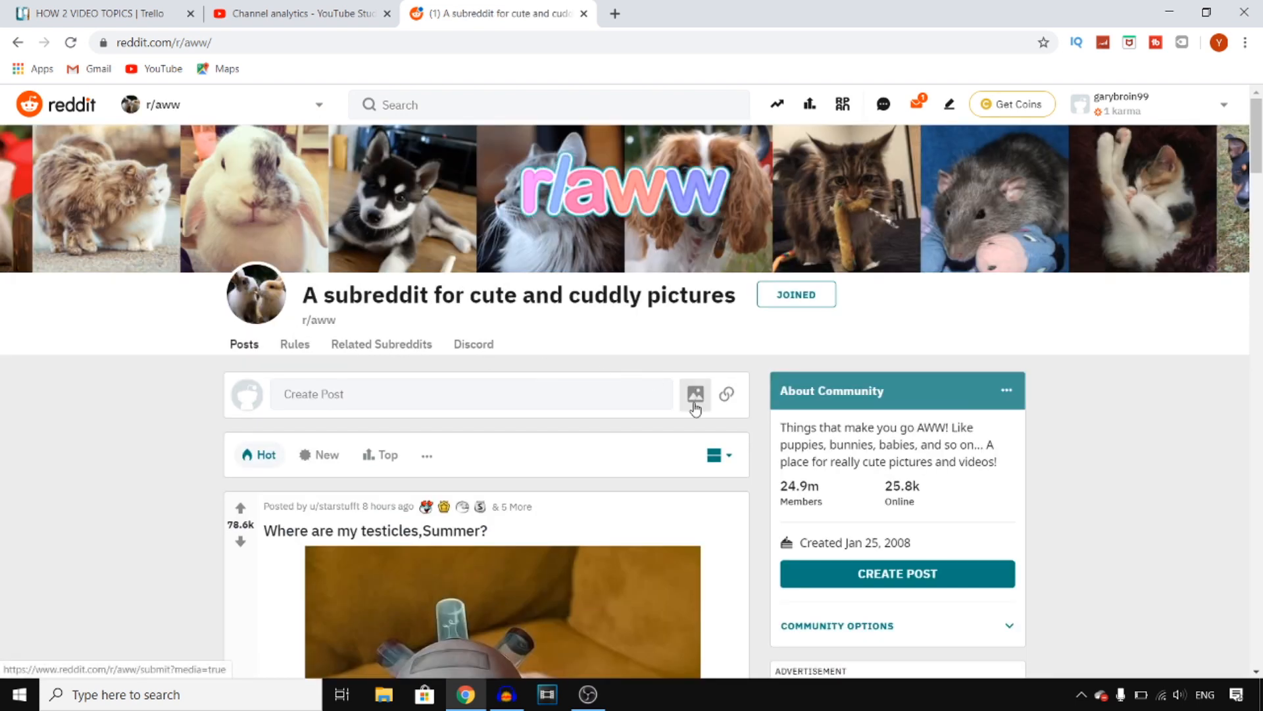
click(695, 395)
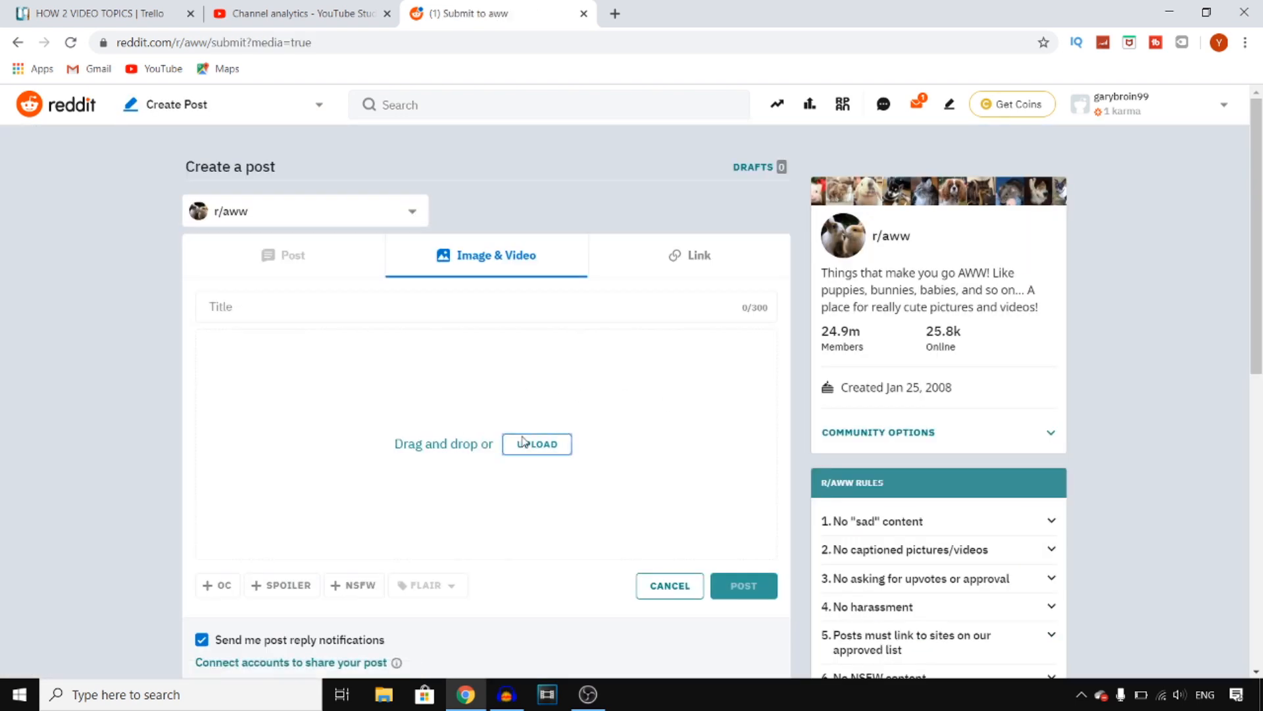
click(537, 444)
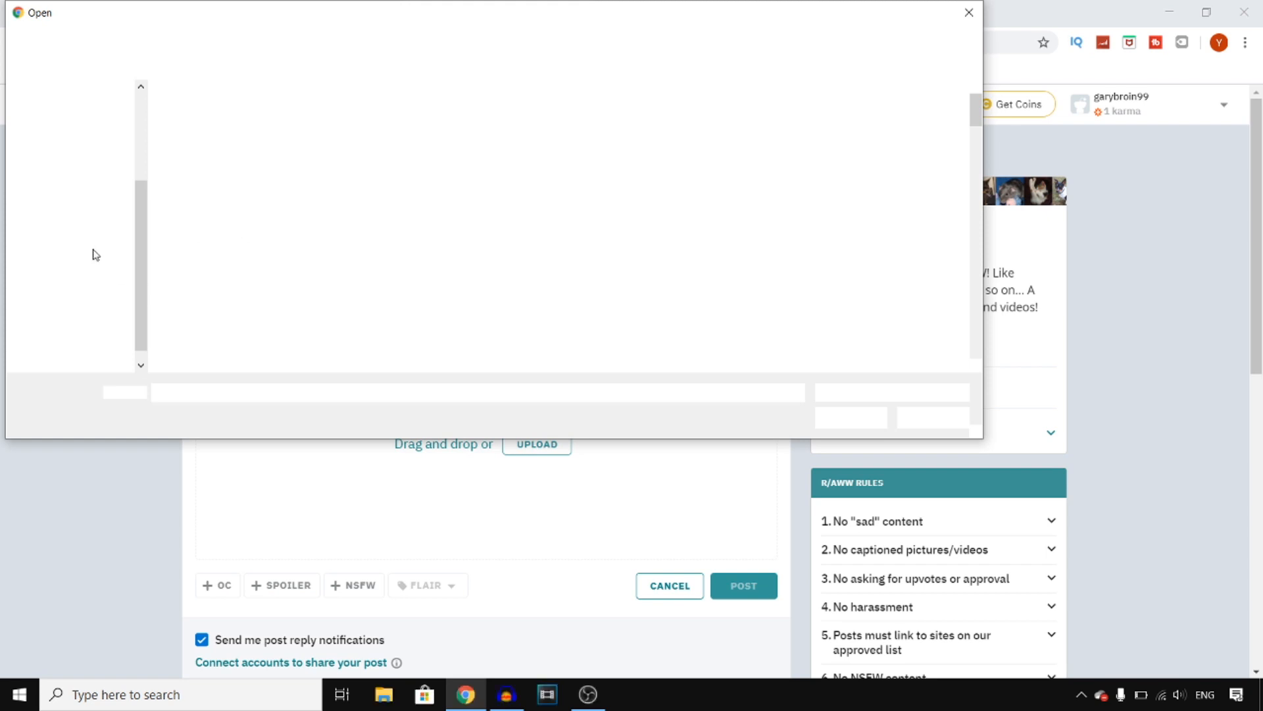